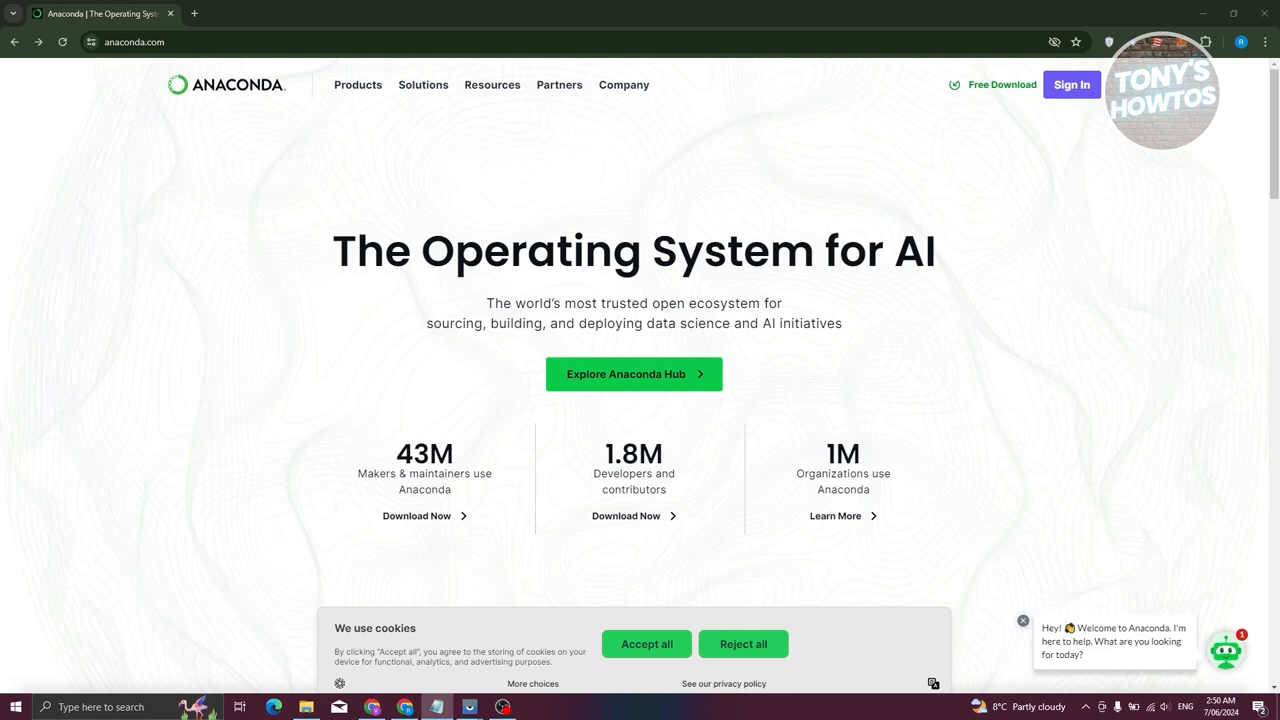
pyautogui.moveTo(976, 100)
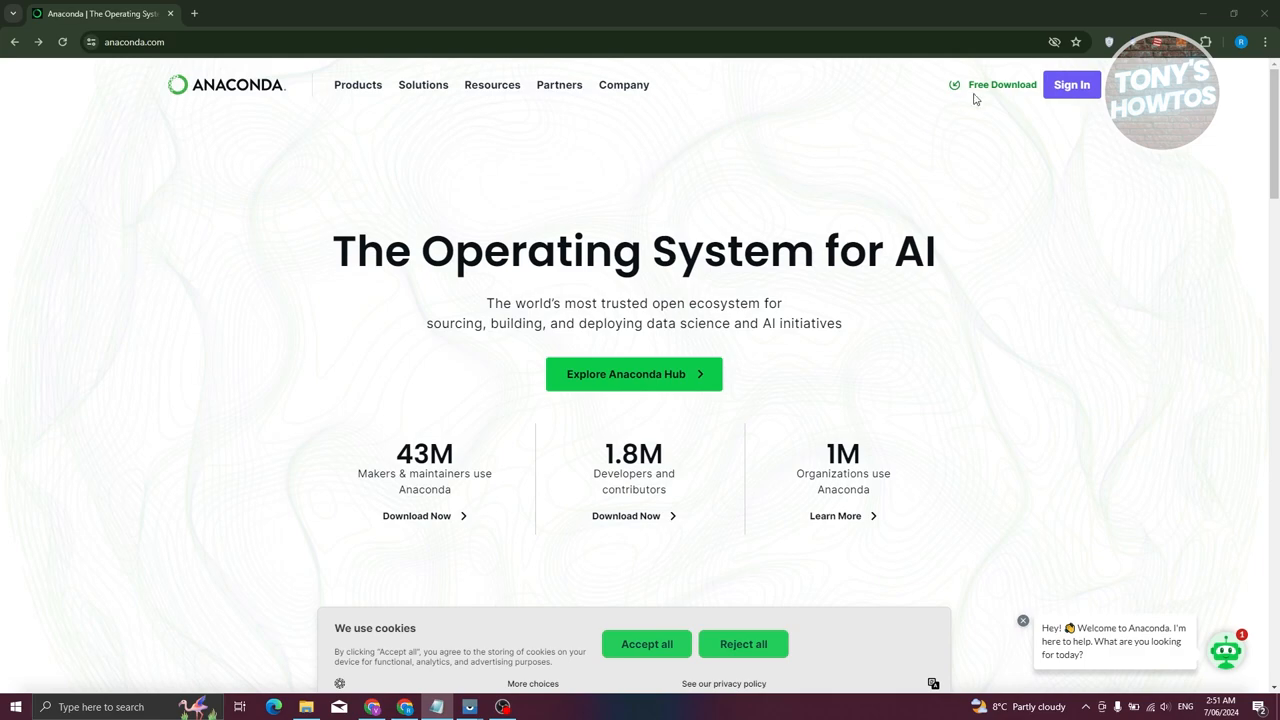
# Step: Go to the Anaconda Distribution download page via 'Free Download' in the top navigation
pyautogui.click(1000, 84)
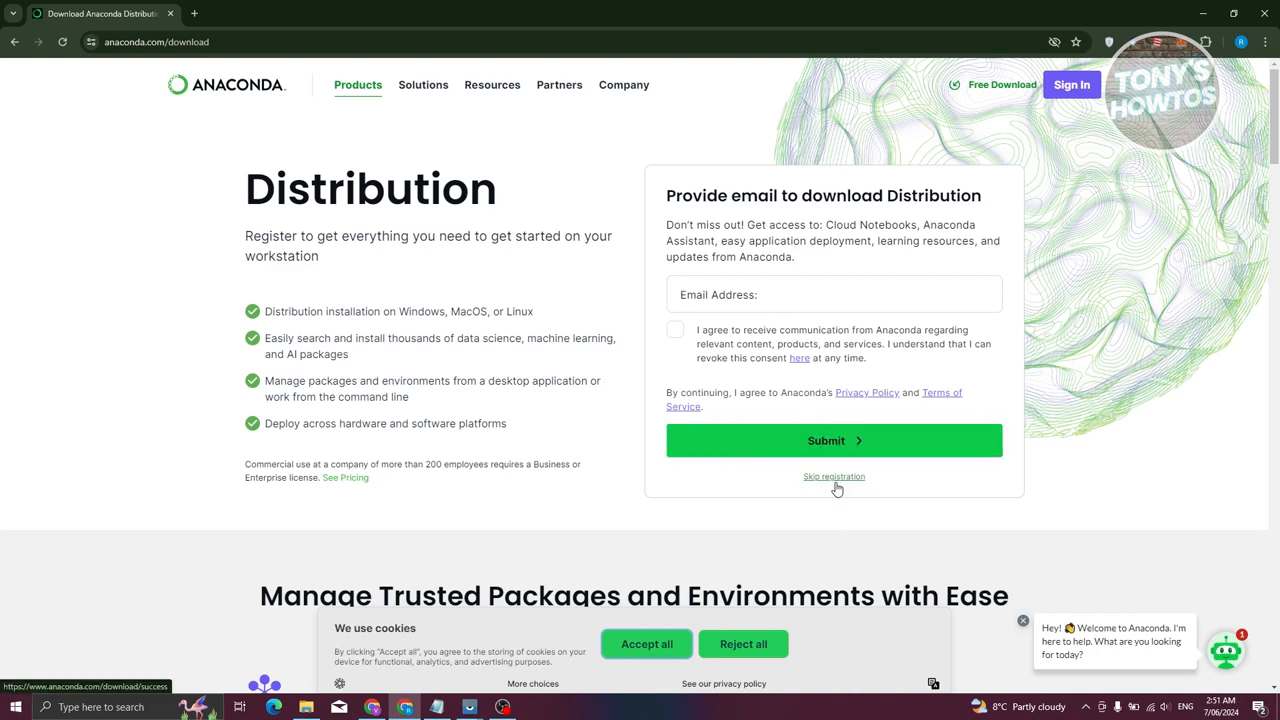
# Step: Skip the email registration to start the Anaconda download and reach the thank-you page
pyautogui.click(832, 476)
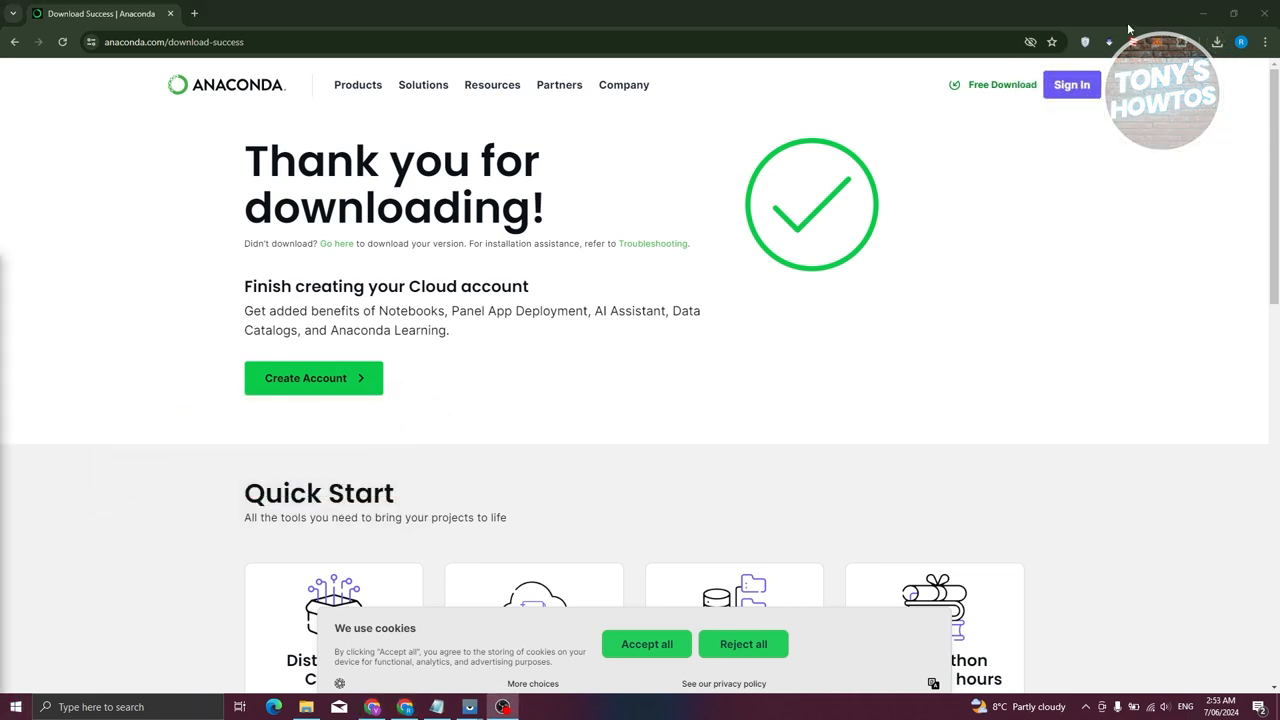
# Step: Launch the downloaded Anaconda3 2024.02-1 installer and continue past the welcome screen
pyautogui.click(1216, 42)
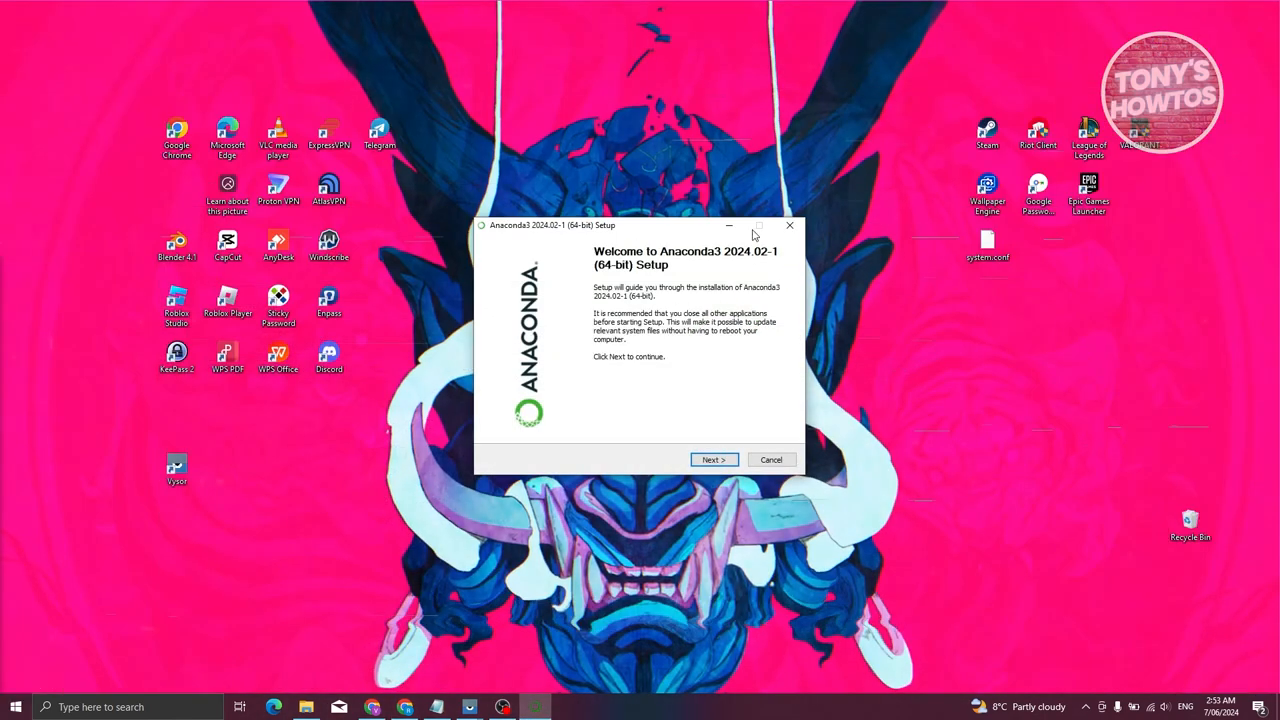
pyautogui.moveTo(720, 486)
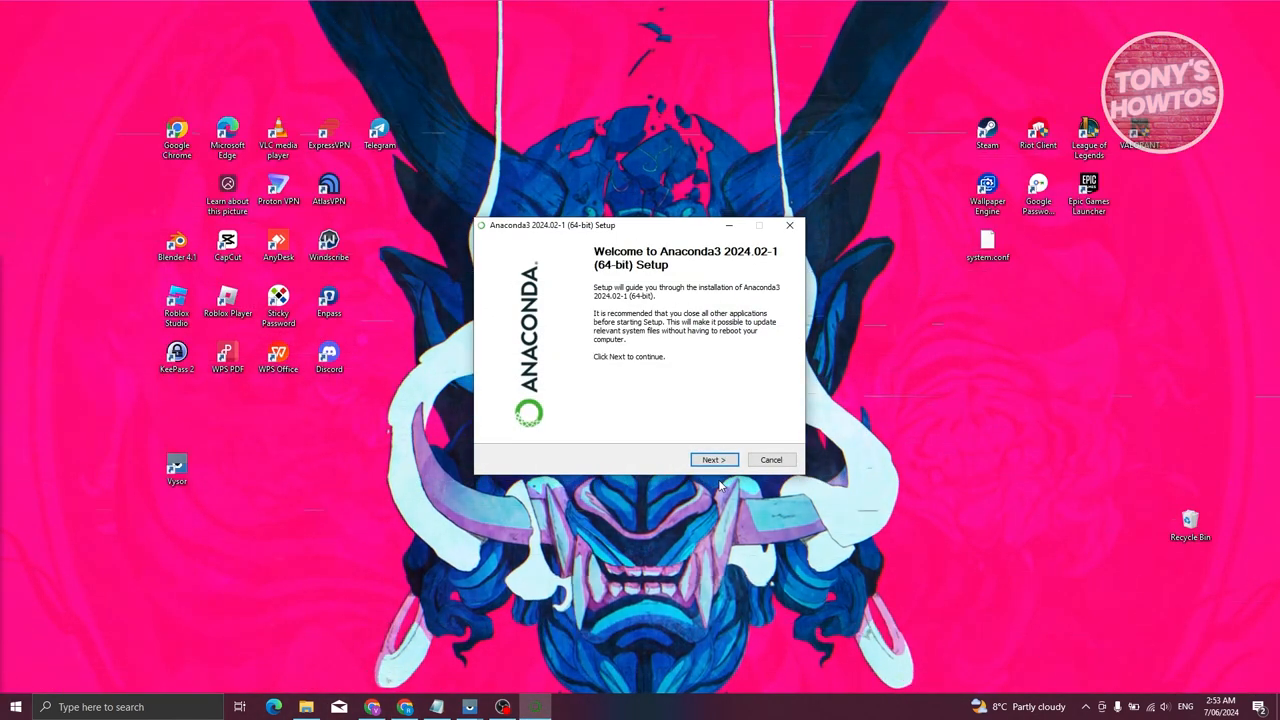
pyautogui.click(712, 458)
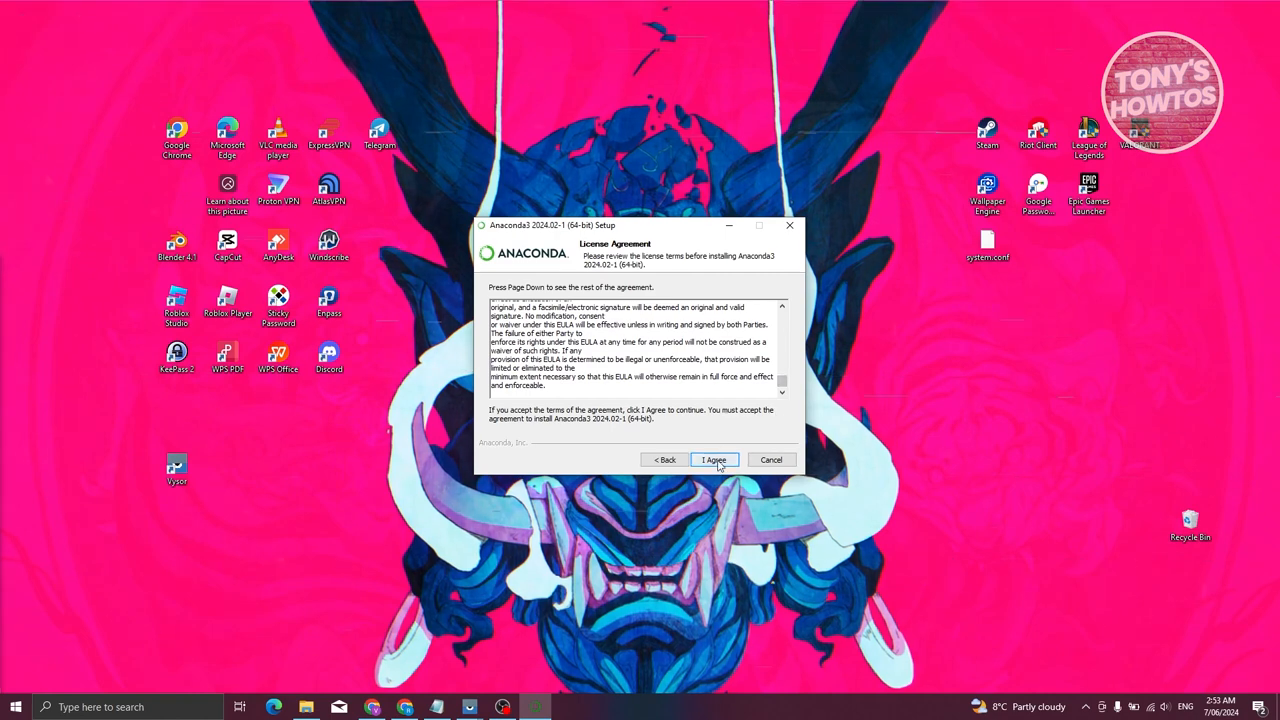
# Step: Accept the license agreement and keep the 'Just Me (recommended)' installation type
pyautogui.click(714, 458)
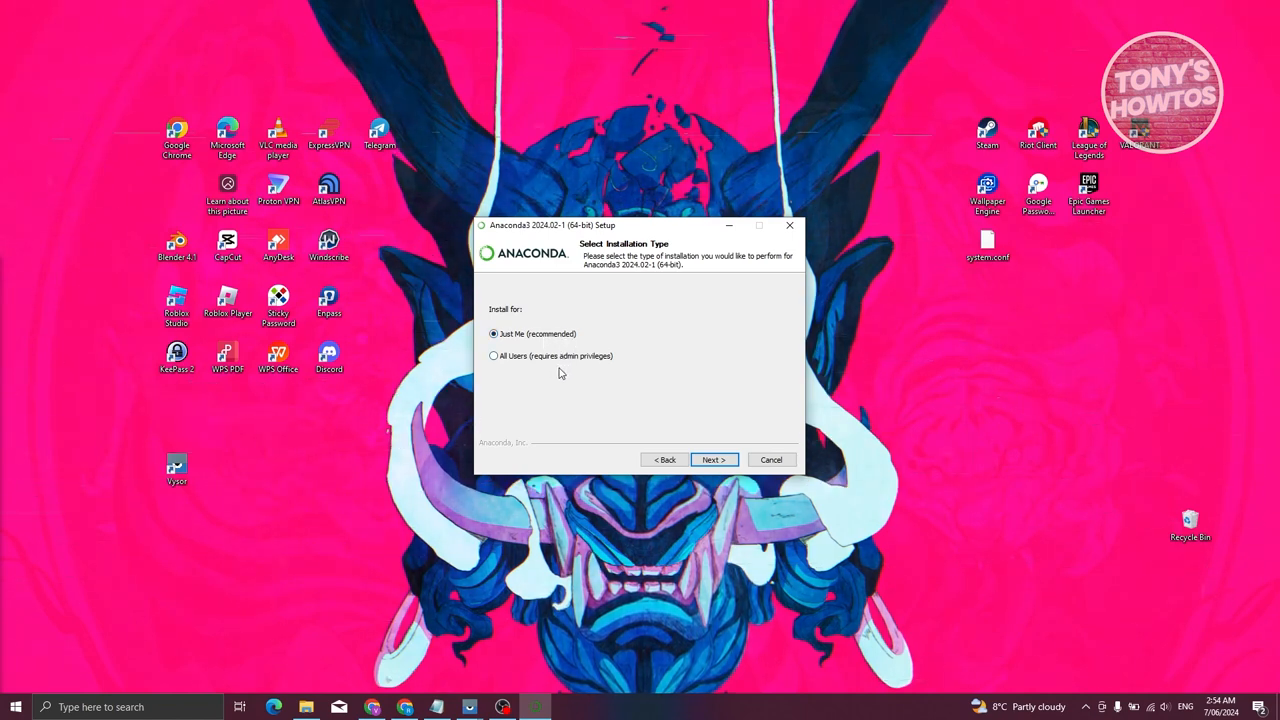
pyautogui.moveTo(714, 458)
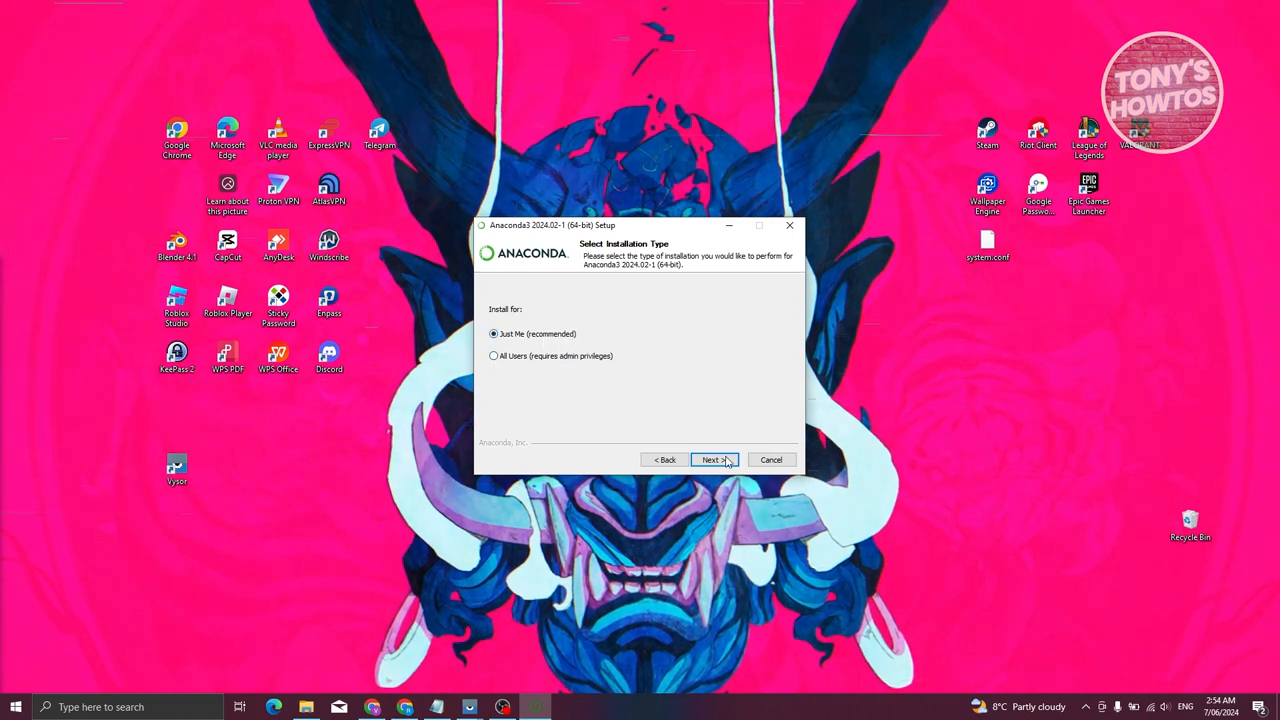
pyautogui.click(712, 458)
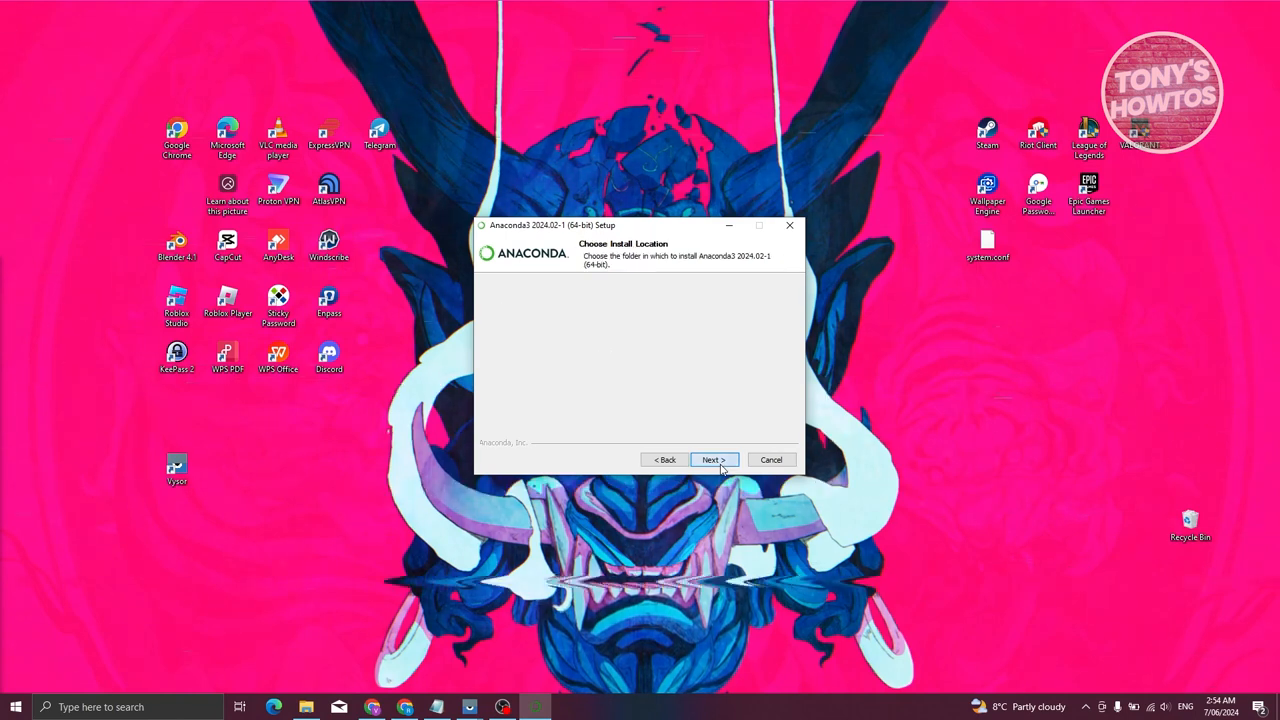
# Step: Keep the default destination folder and acknowledge the space-in-folder warning
pyautogui.click(712, 458)
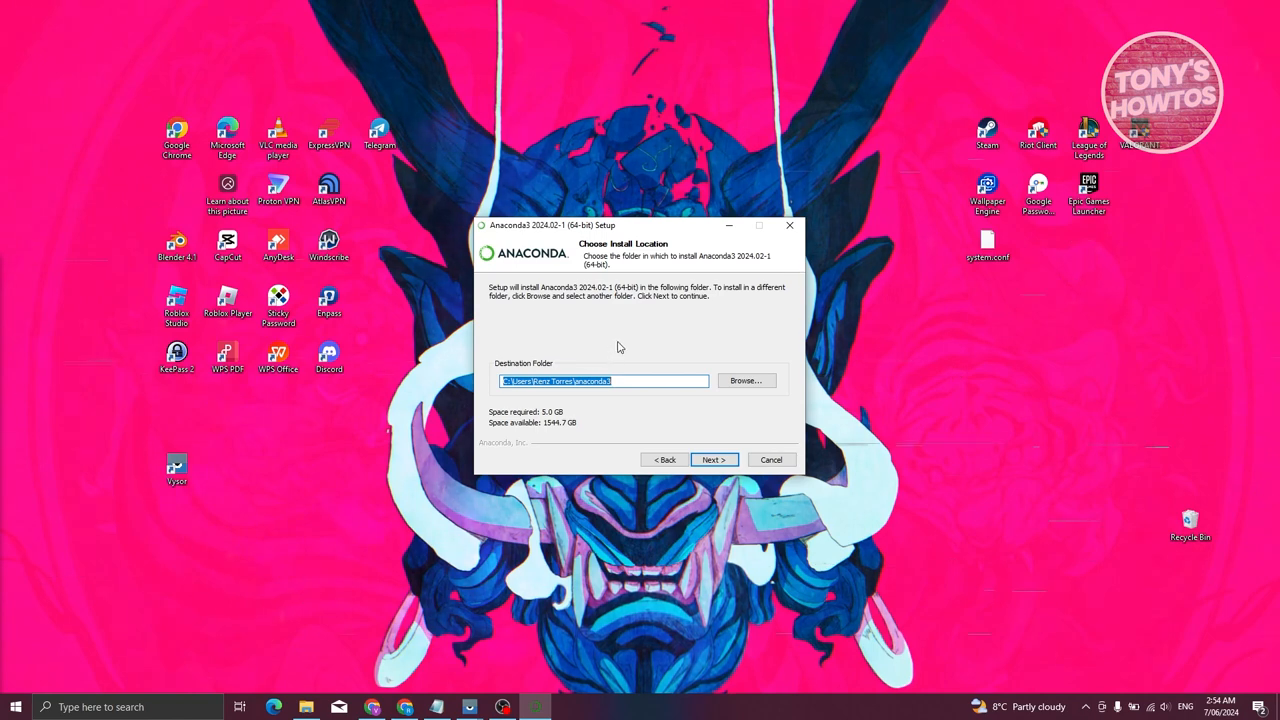
pyautogui.click(624, 380)
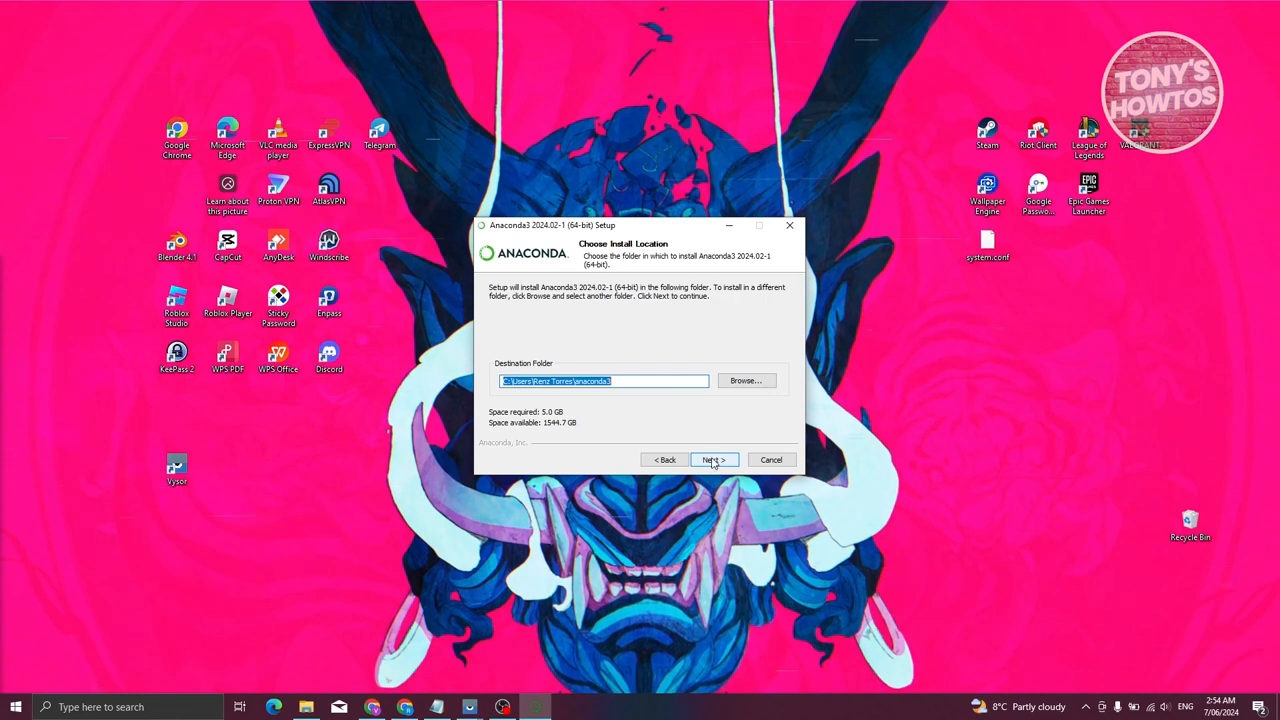
pyautogui.click(712, 458)
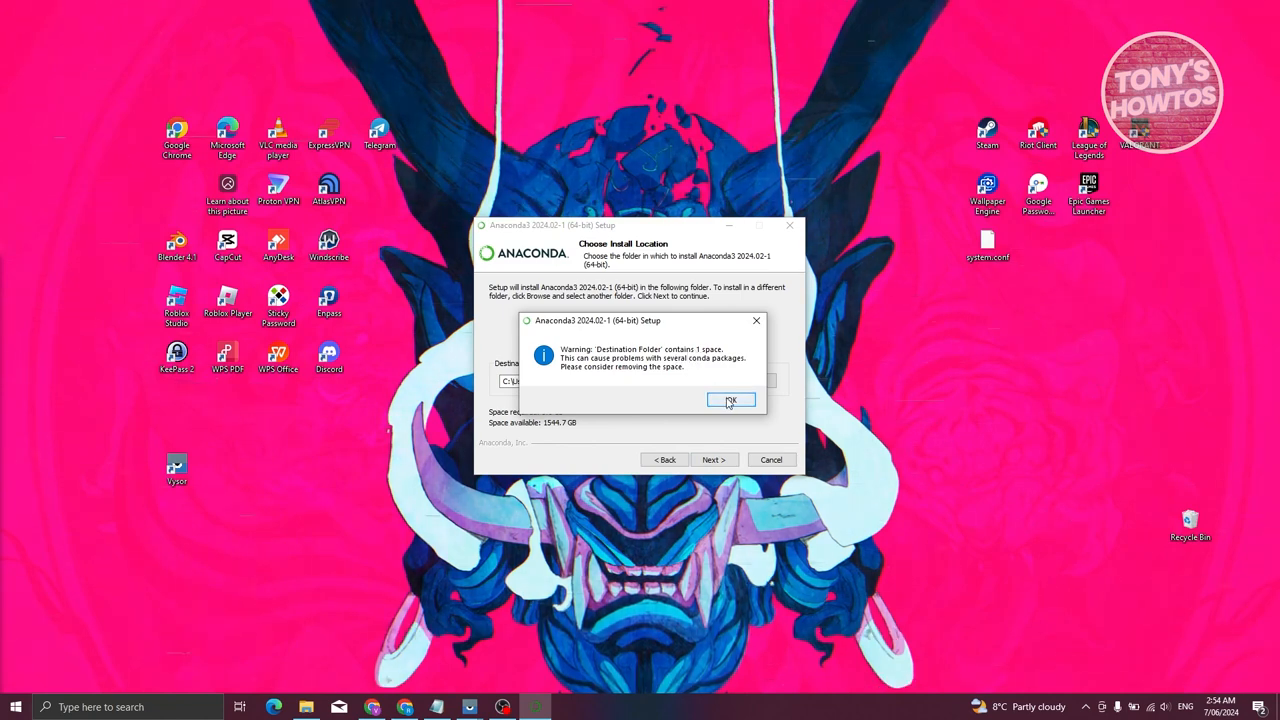
pyautogui.click(730, 400)
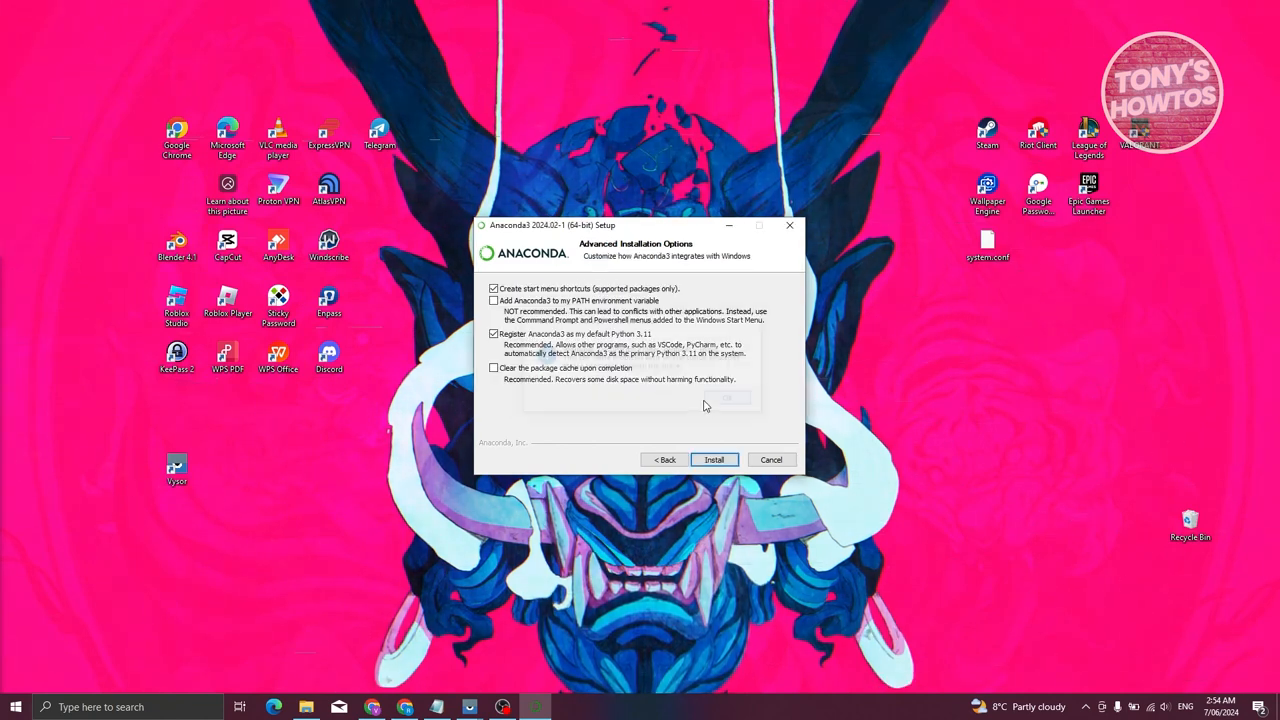
pyautogui.click(664, 458)
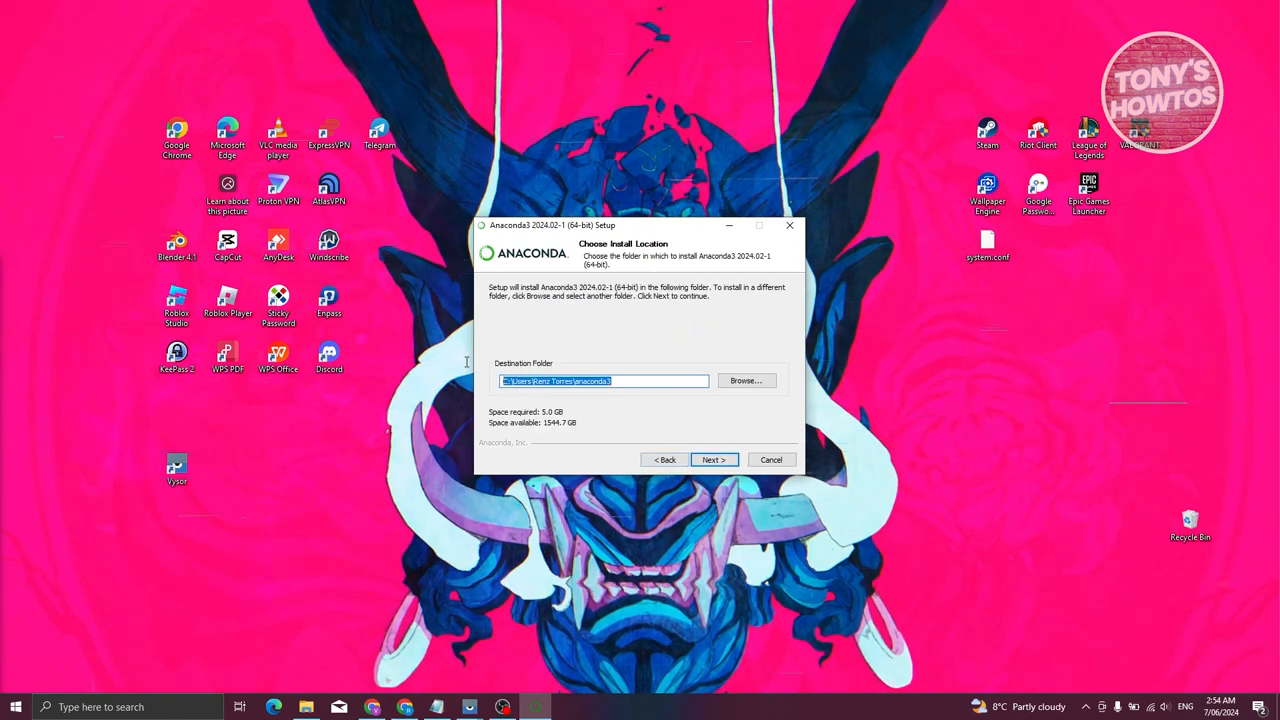
pyautogui.click(712, 458)
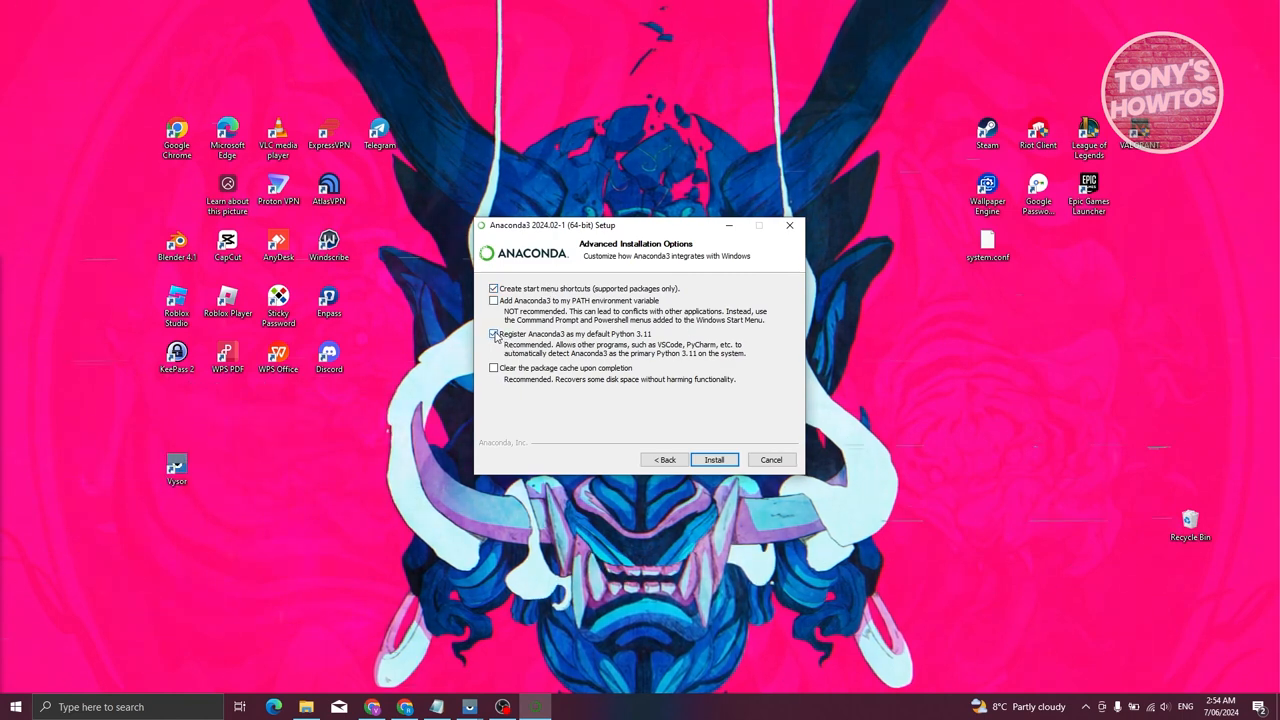
pyautogui.click(492, 334)
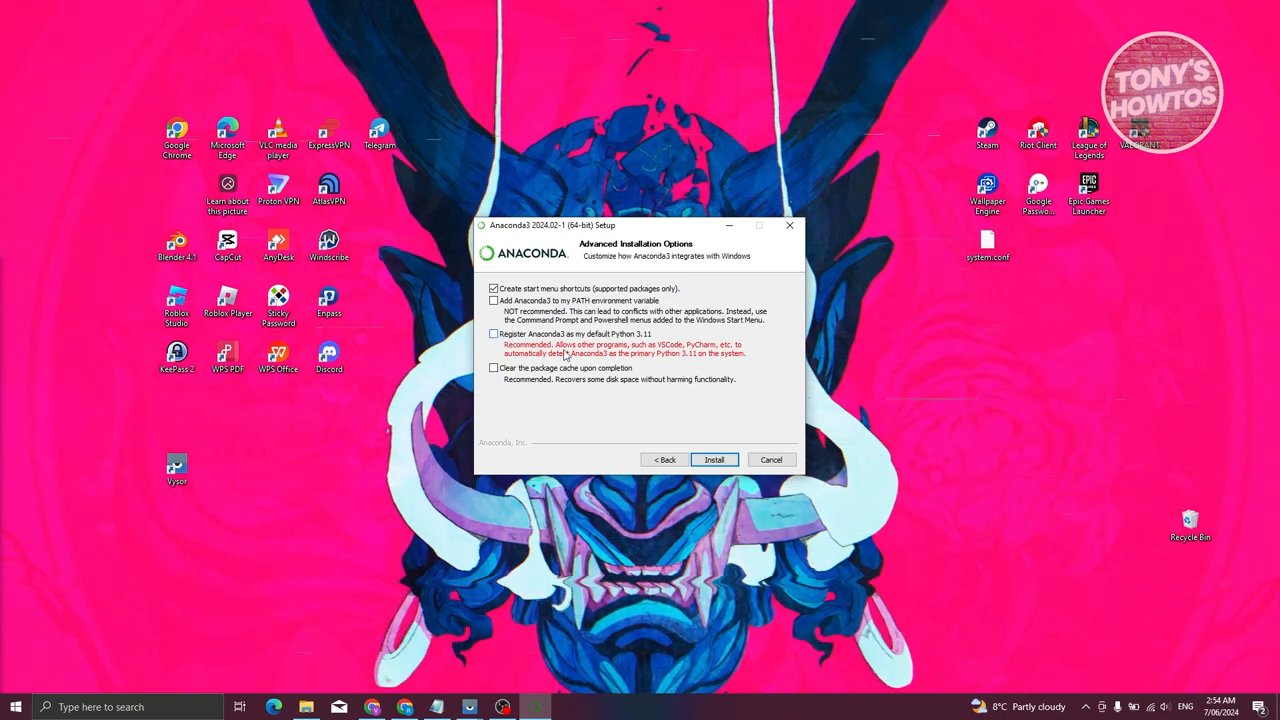
# Step: Keep 'Register Anaconda3 as my default Python' on, leave 'Add to PATH' off, and start installing
pyautogui.click(492, 332)
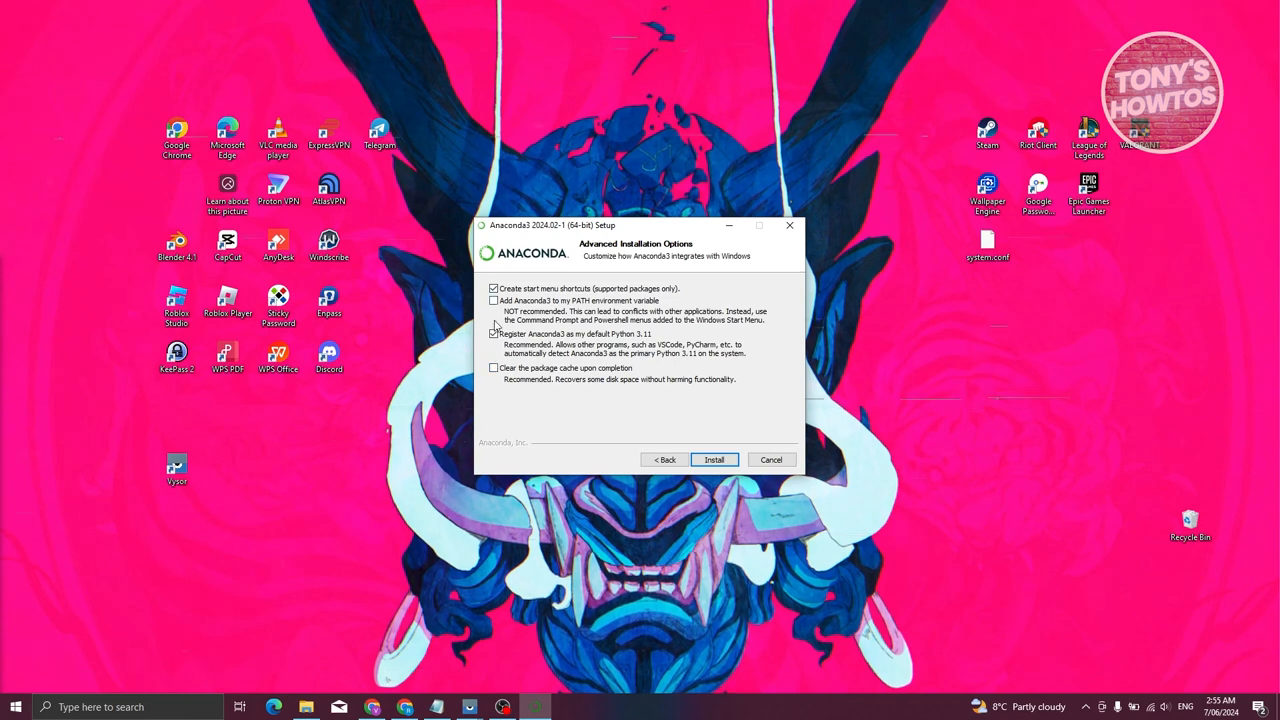
pyautogui.click(492, 332)
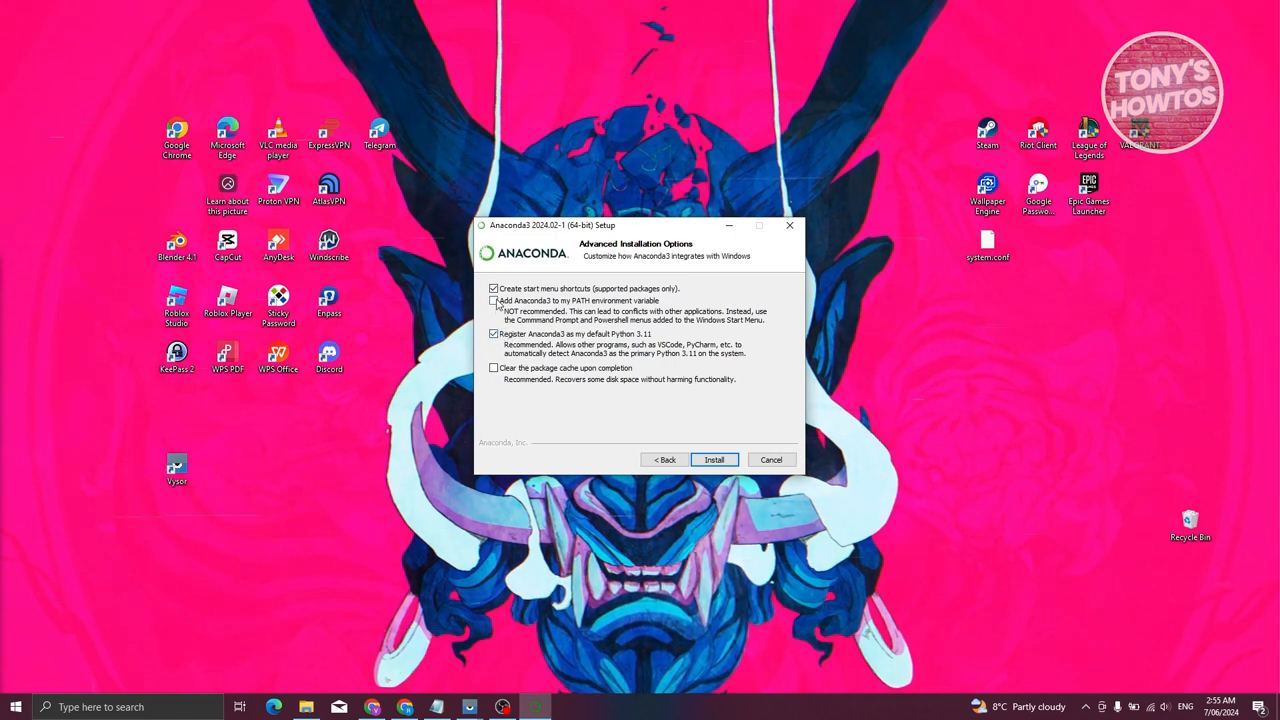
pyautogui.click(492, 300)
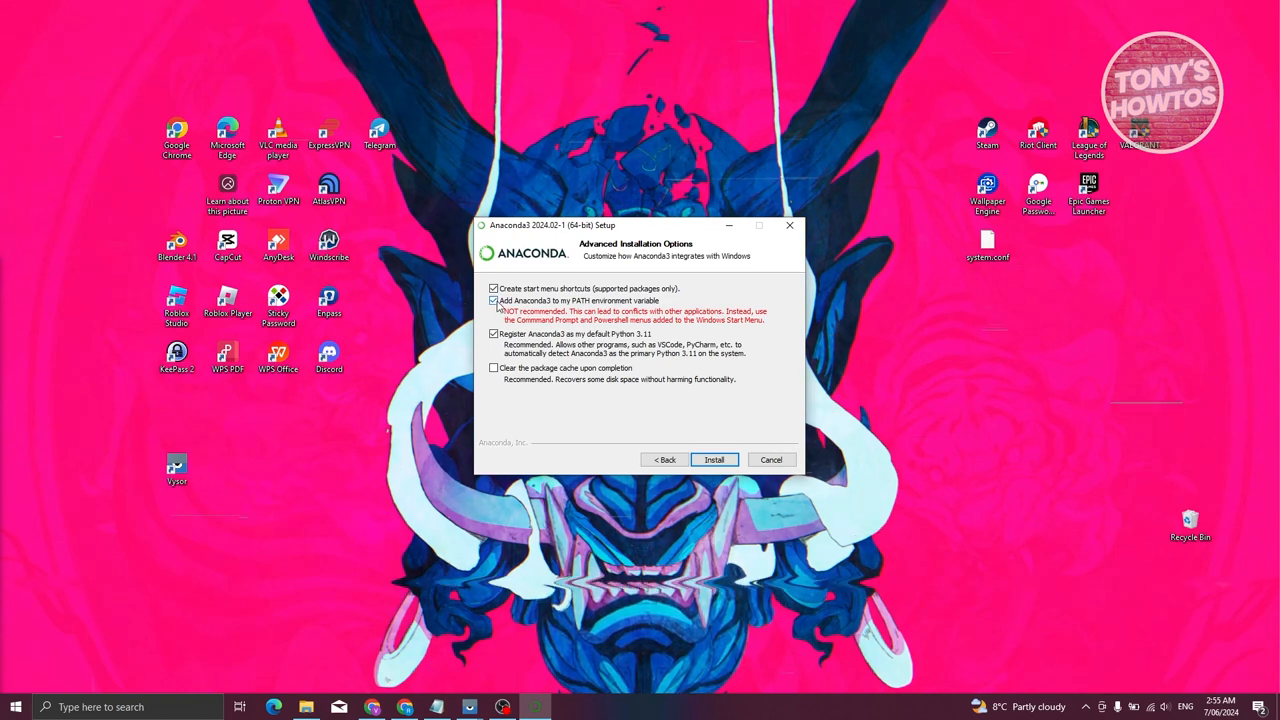
pyautogui.click(492, 300)
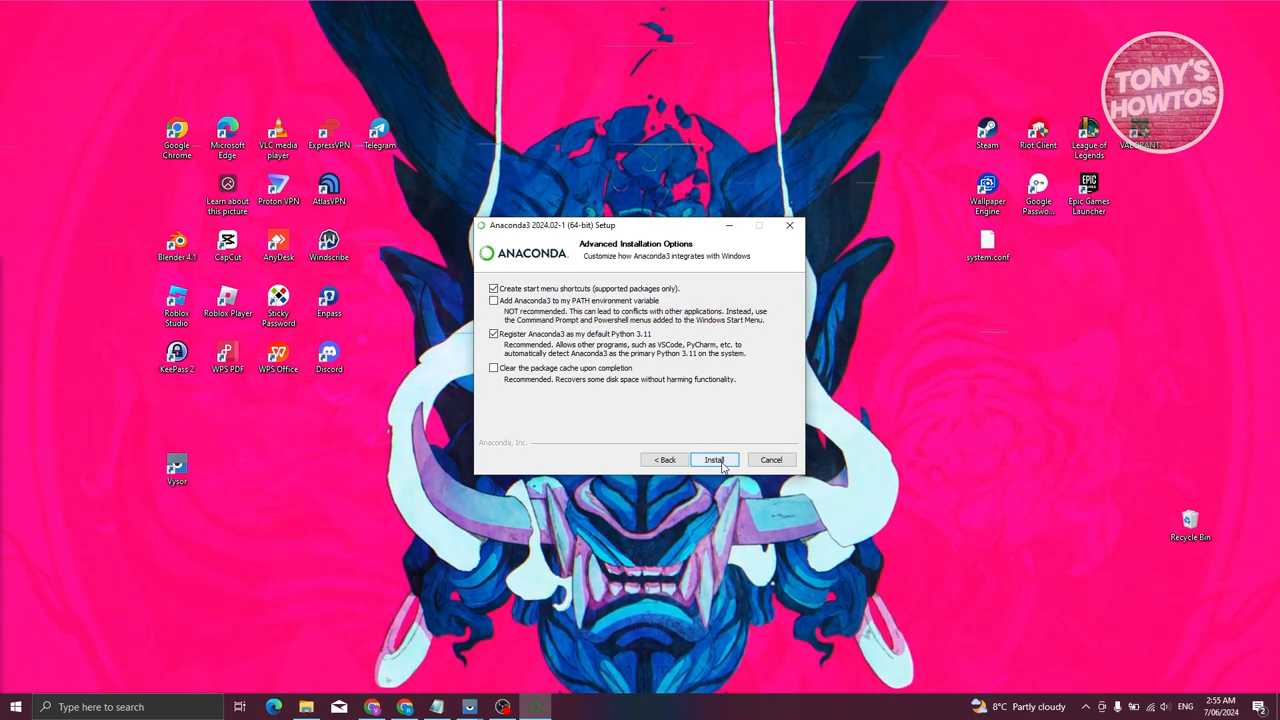
pyautogui.click(712, 458)
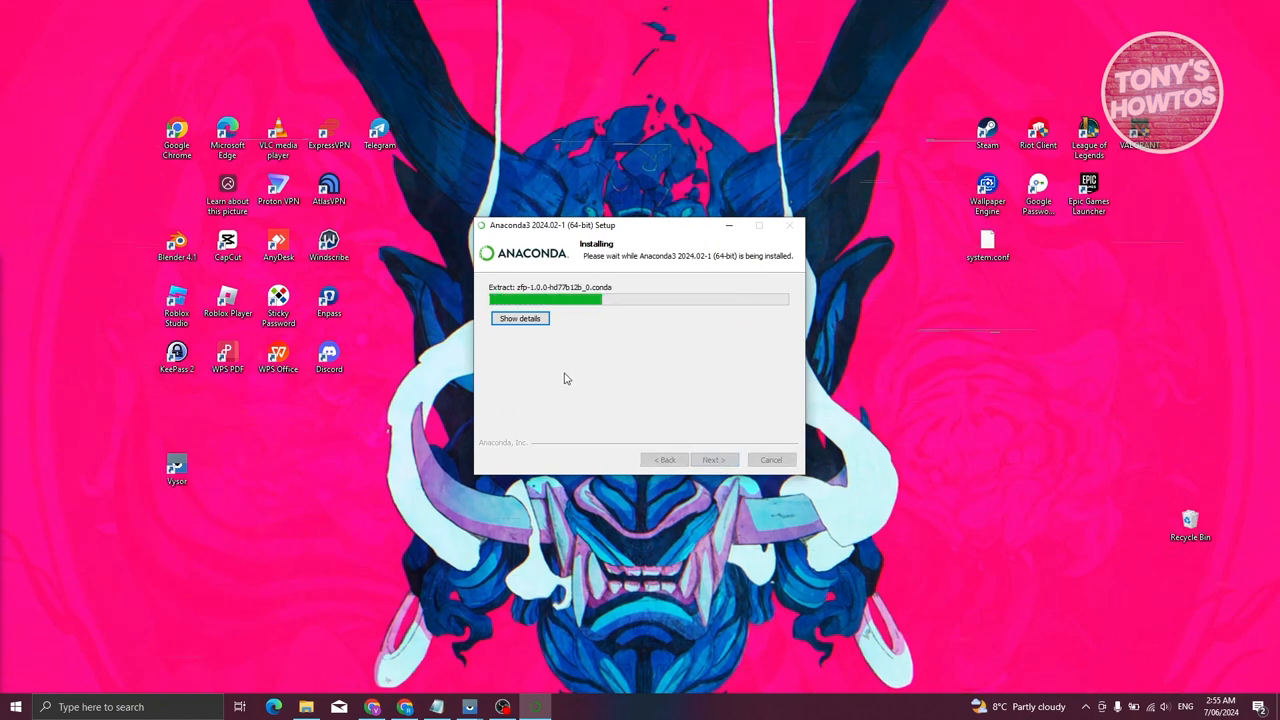